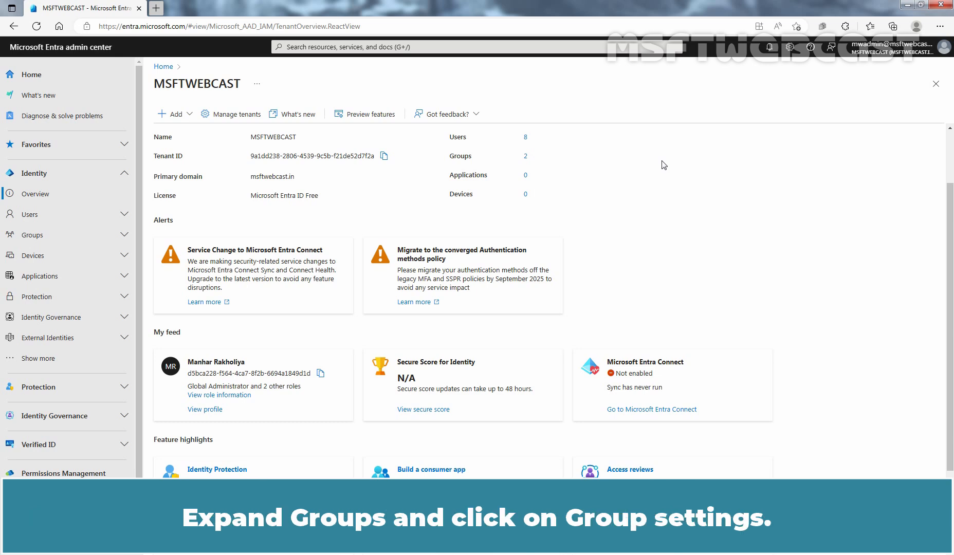
# Step: Navigate to Groups > Group settings in the left navigation to reach the General settings page
pyautogui.click(32, 235)
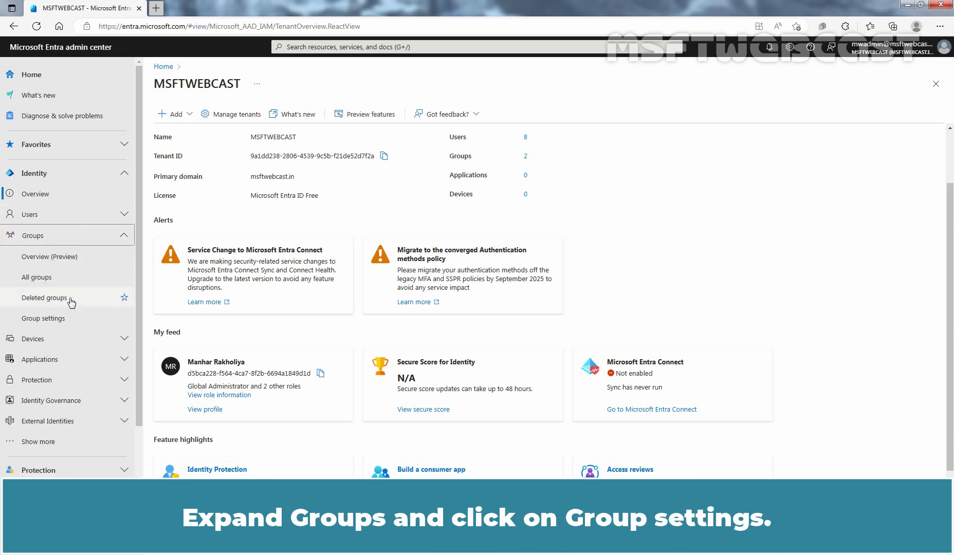
pyautogui.click(43, 316)
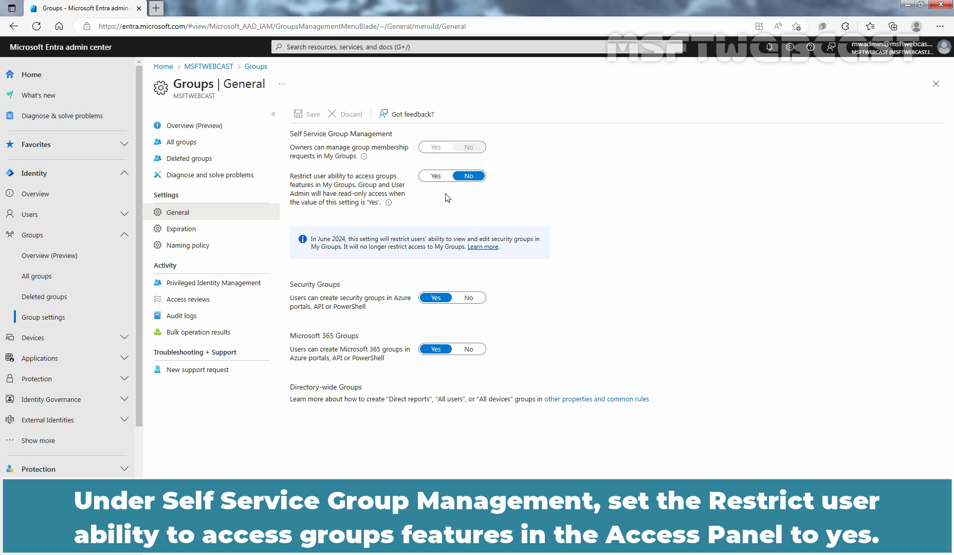
# Step: Switch 'Restrict user ability to access groups features in My Groups' to Yes and save the settings
pyautogui.click(435, 176)
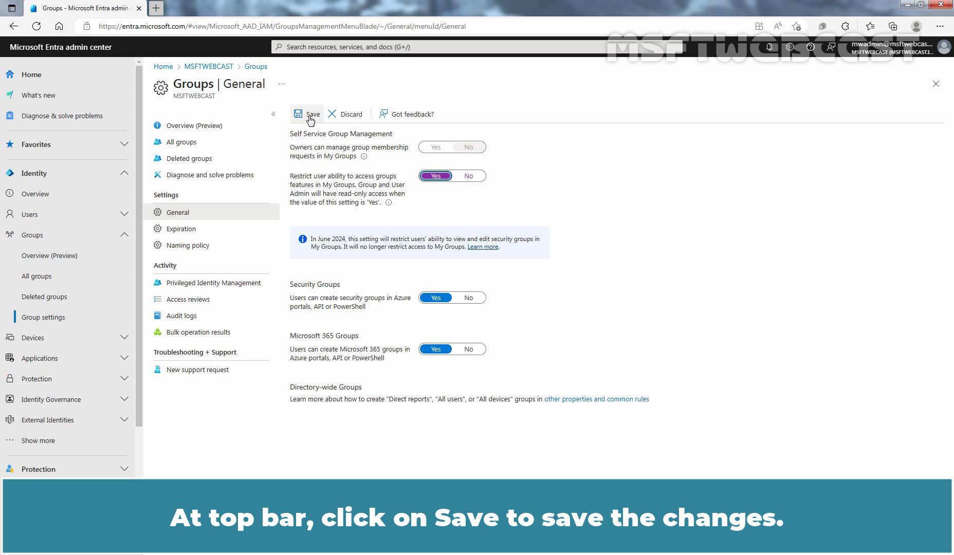
pyautogui.click(312, 114)
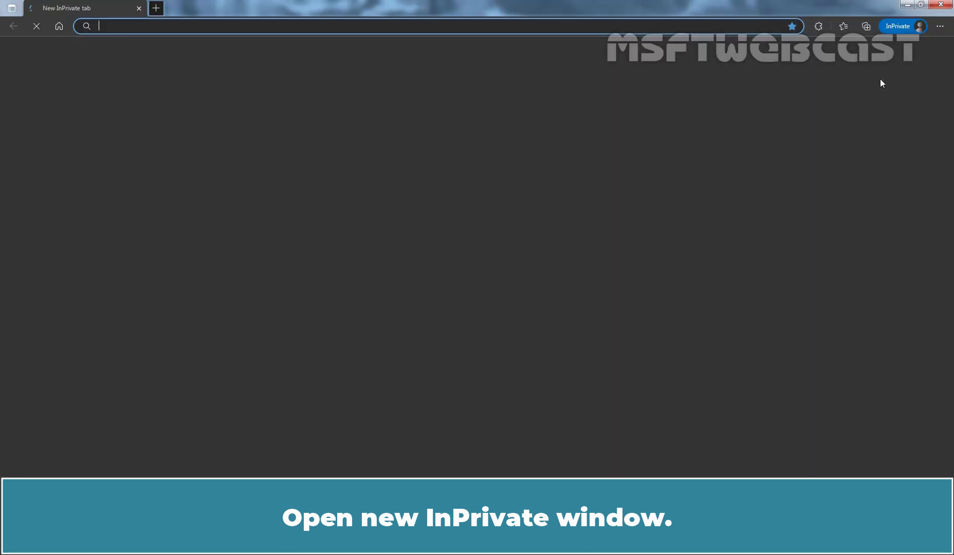
# Step: Sign in to myapps.microsoft.com as the test user in the InPrivate window, declining to stay signed in
pyautogui.write('myapps.m...')
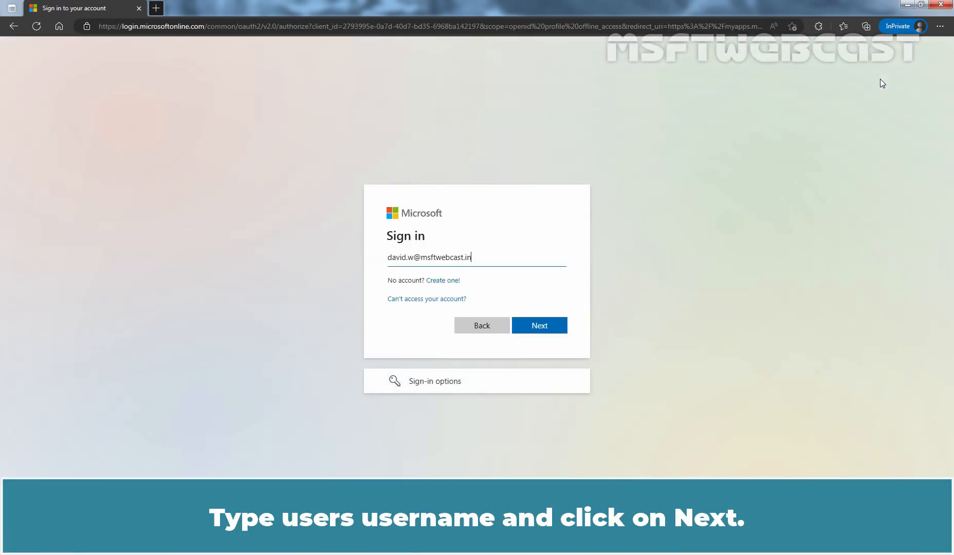
pyautogui.click(539, 325)
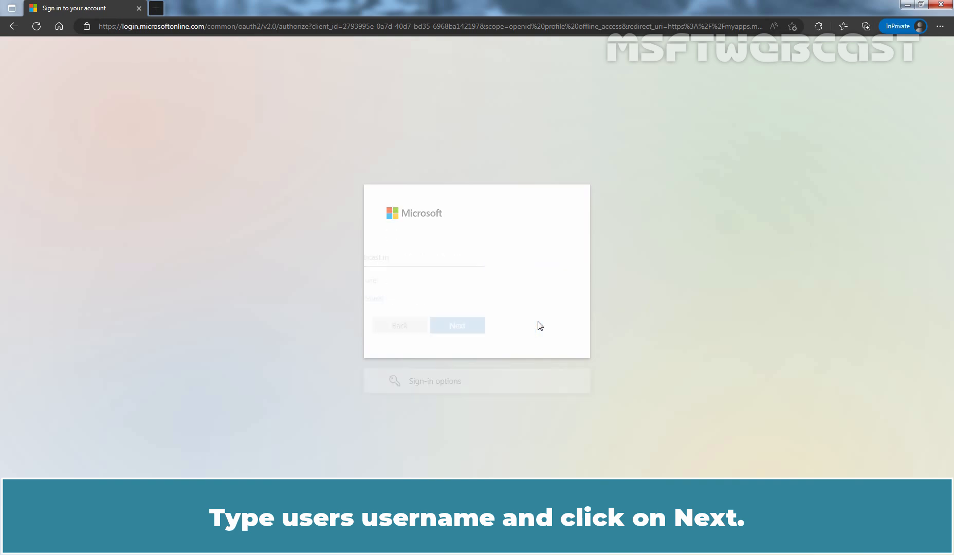
pyautogui.click(457, 325)
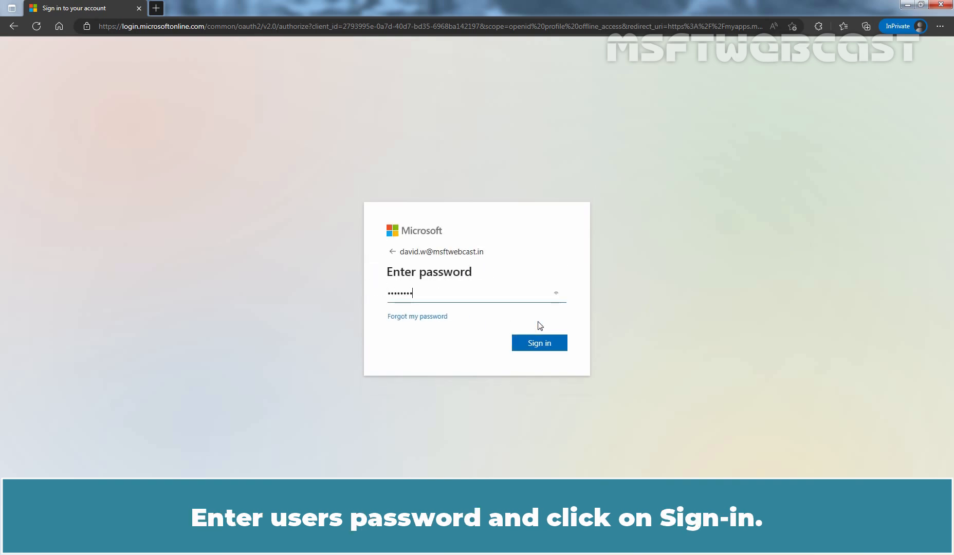
pyautogui.click(538, 342)
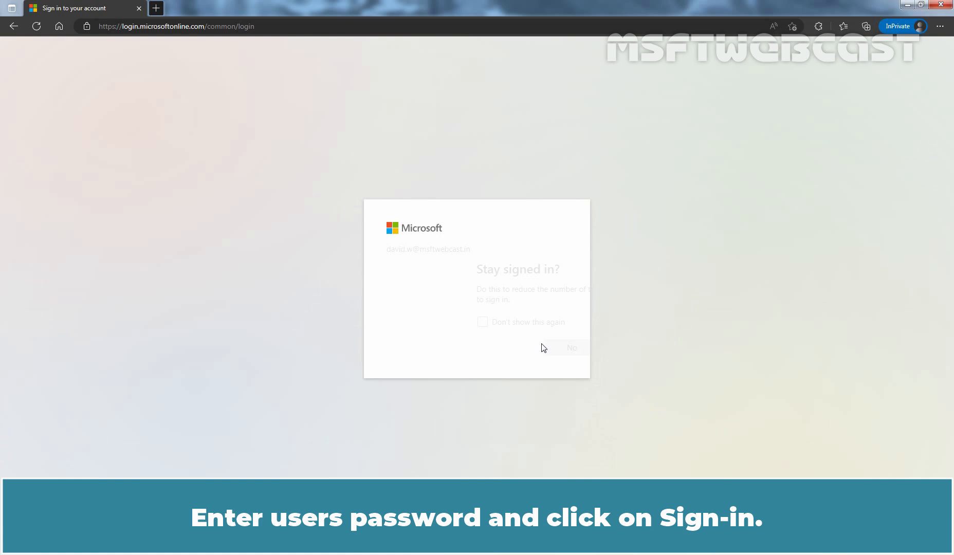
pyautogui.click(571, 347)
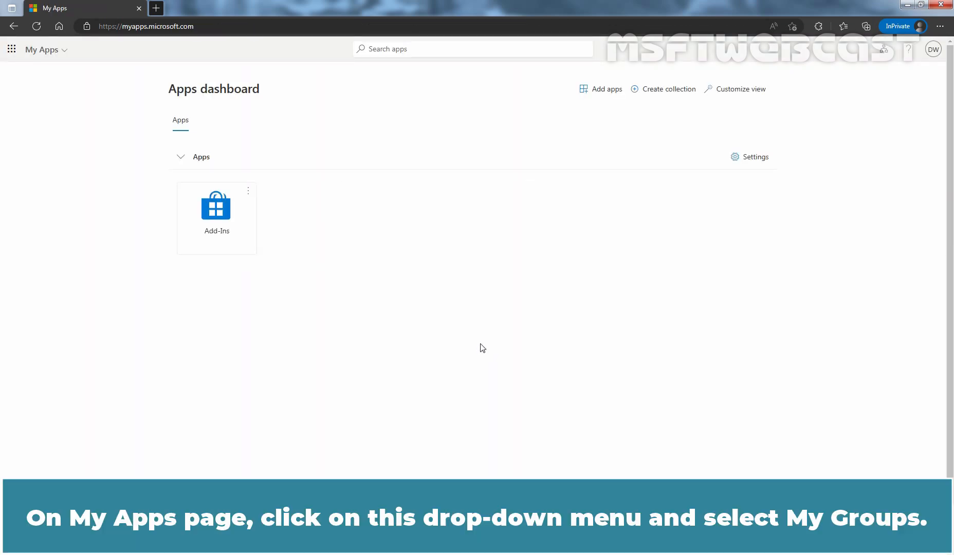
# Step: Choose My Groups from the My Apps portal drop-down so it loads in a new tab
pyautogui.click(45, 49)
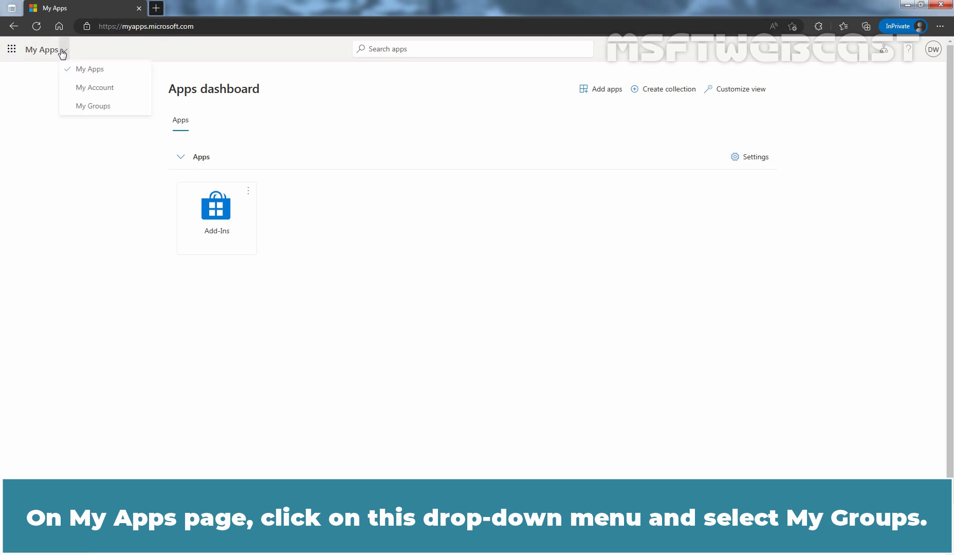
pyautogui.click(93, 106)
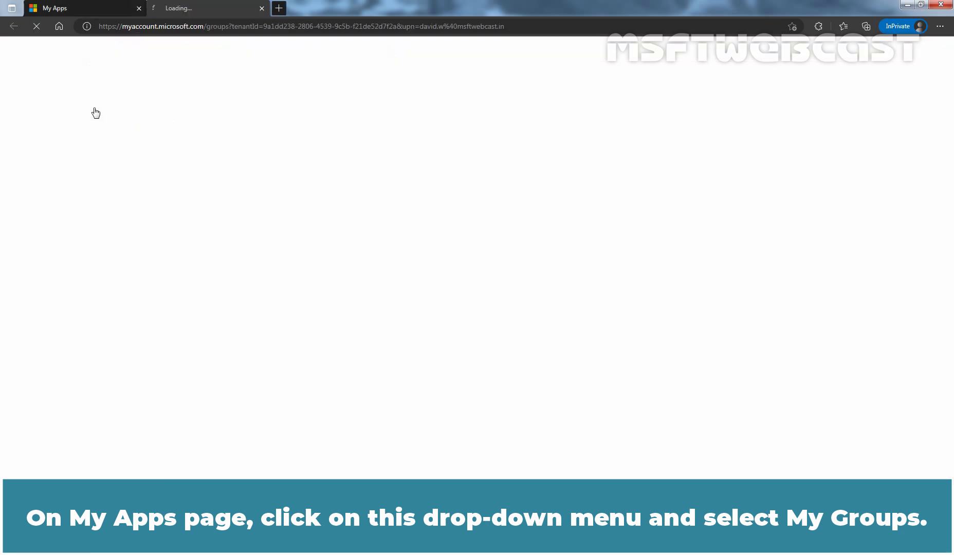